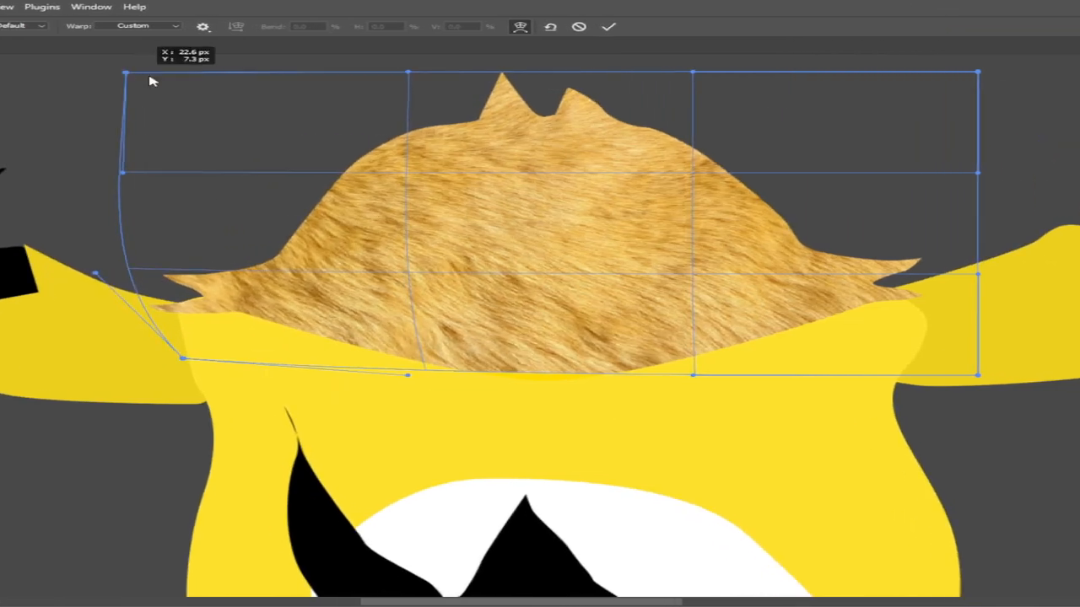
Cancel the fur warp and mask out the fur spilling past the left shoulder
right_click(506, 253)
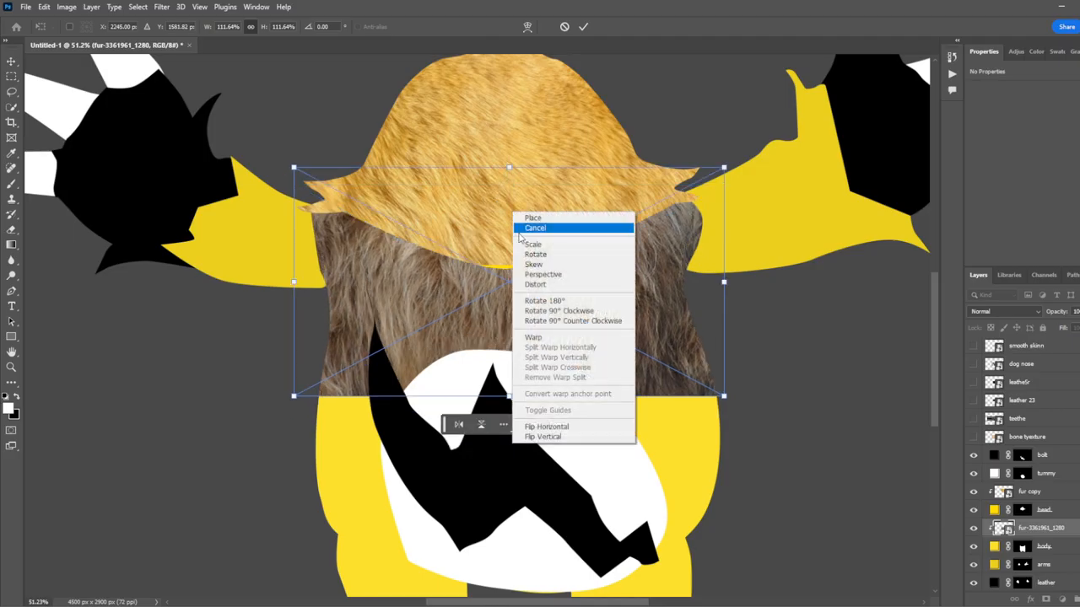
left_click(536, 227)
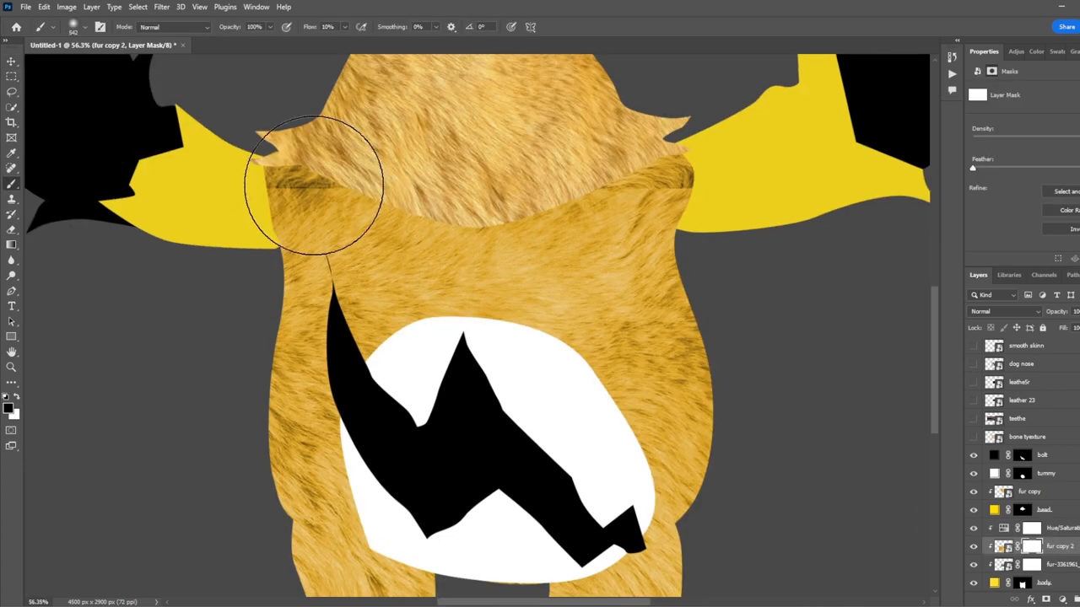
left_click_drag(312, 182, 368, 273)
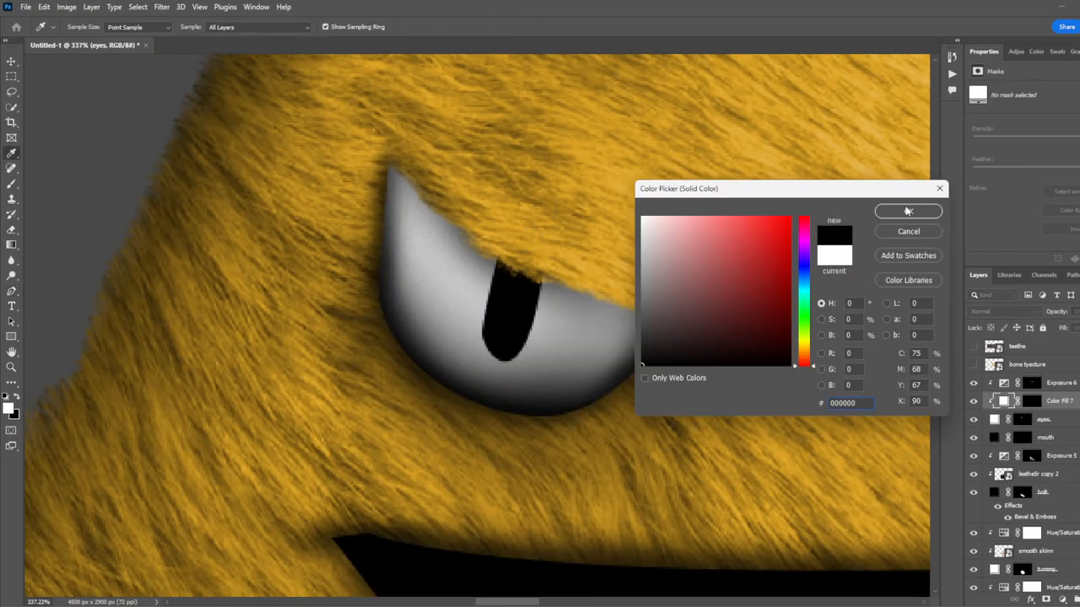
Confirm black as the colour and darken the fur above the left eye on the Exposure mask
left_click(908, 210)
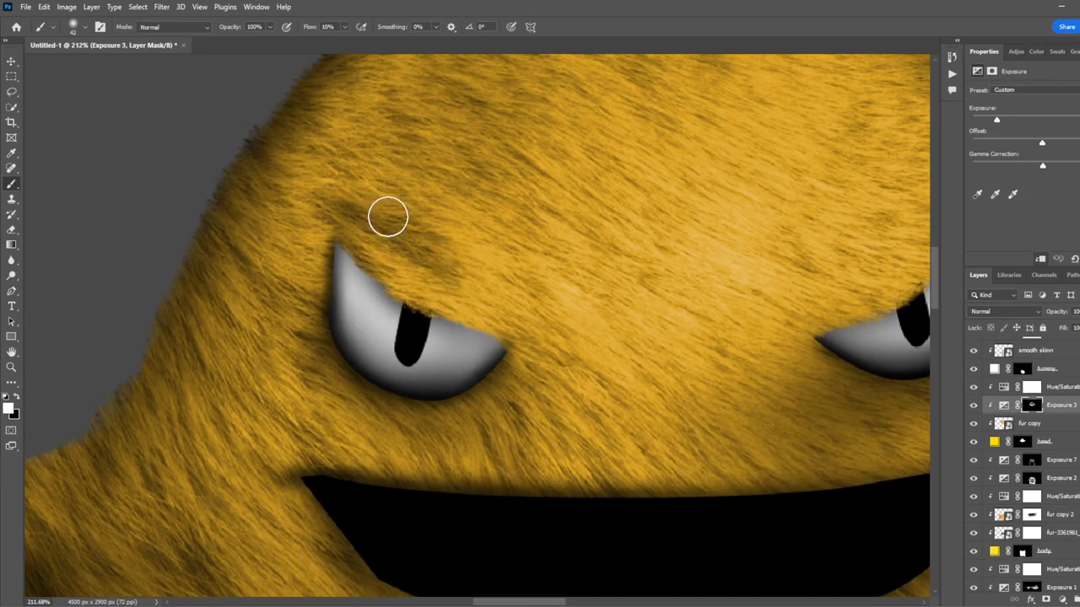
left_click_drag(388, 216, 519, 276)
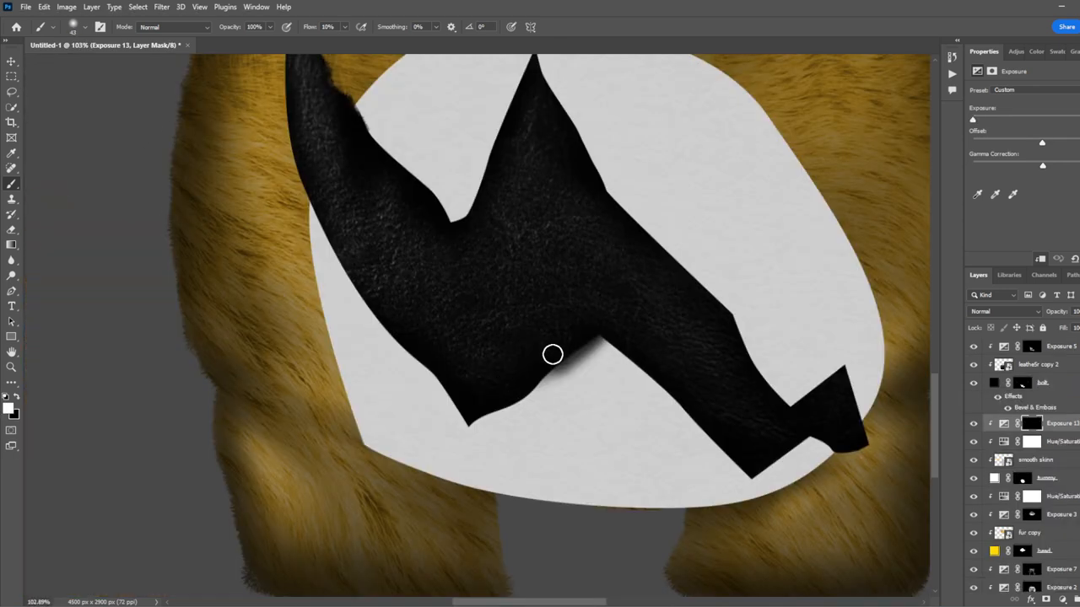
Shade beneath the black belly mark and blend the dark patch's edge into the fur
left_click_drag(554, 354, 472, 422)
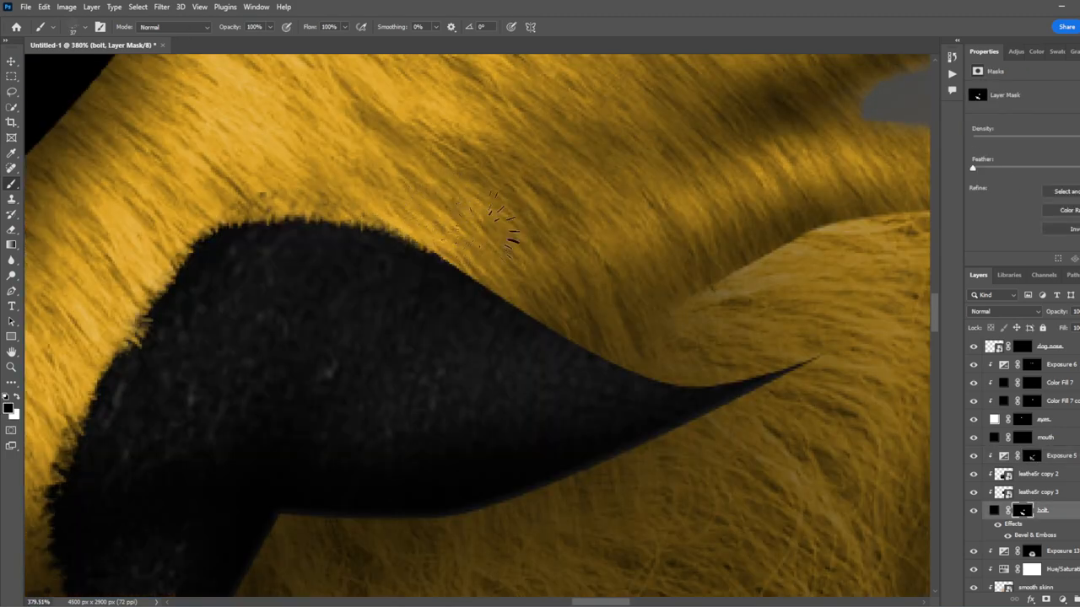
left_click_drag(489, 228, 700, 329)
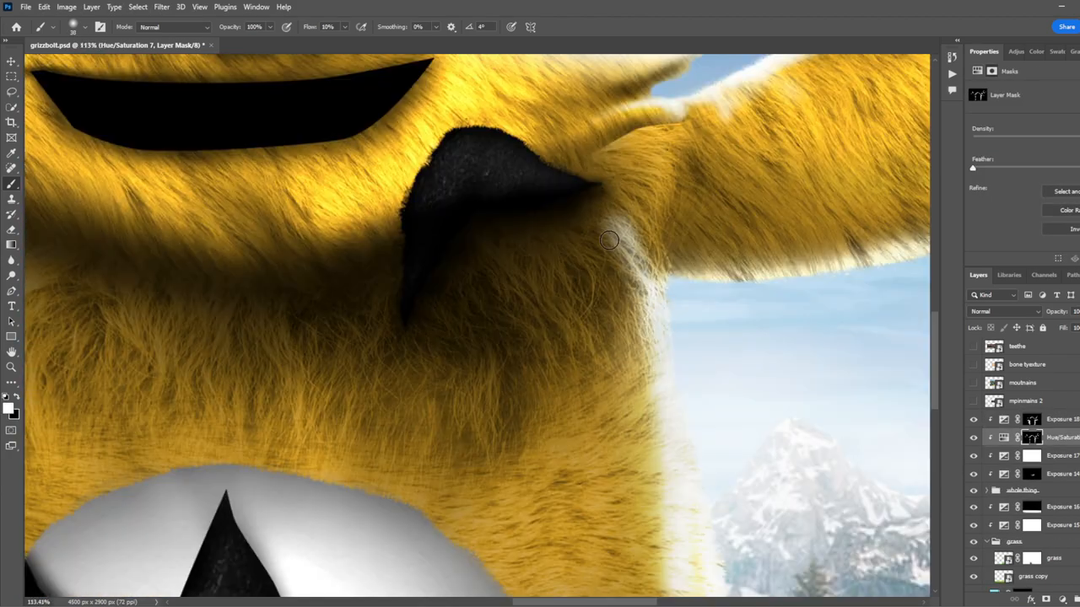
Shade the fur beside the black nose shape on the Hue/Saturation mask
left_click_drag(609, 239, 574, 331)
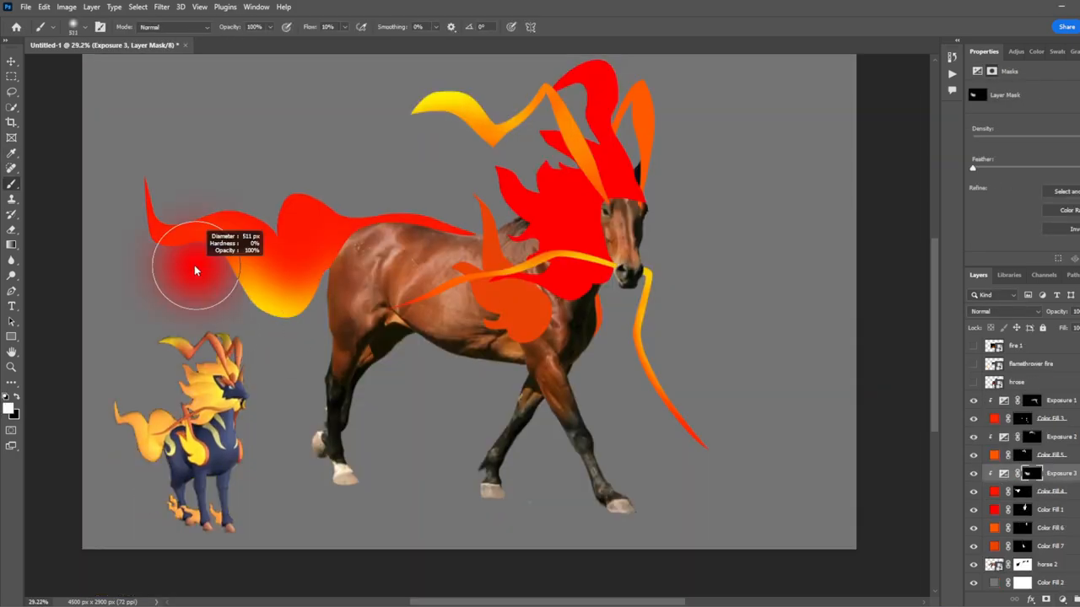
Select the flame layer's mask for softening the red flame edges
double_click(993, 527)
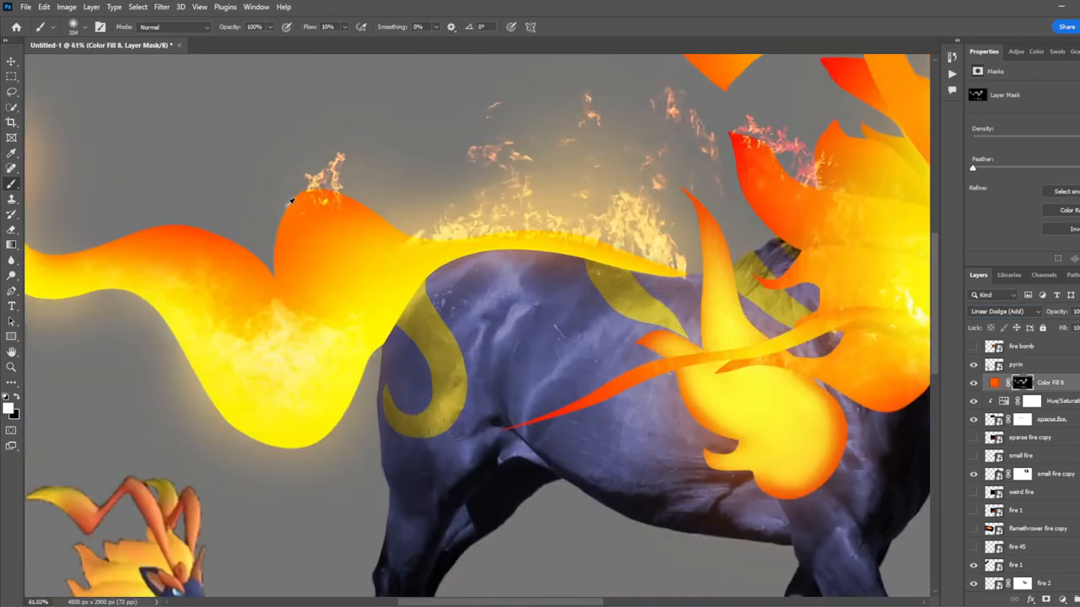
Add a Color Fill layer for the purple body and gold stripe colouring
left_click(649, 12)
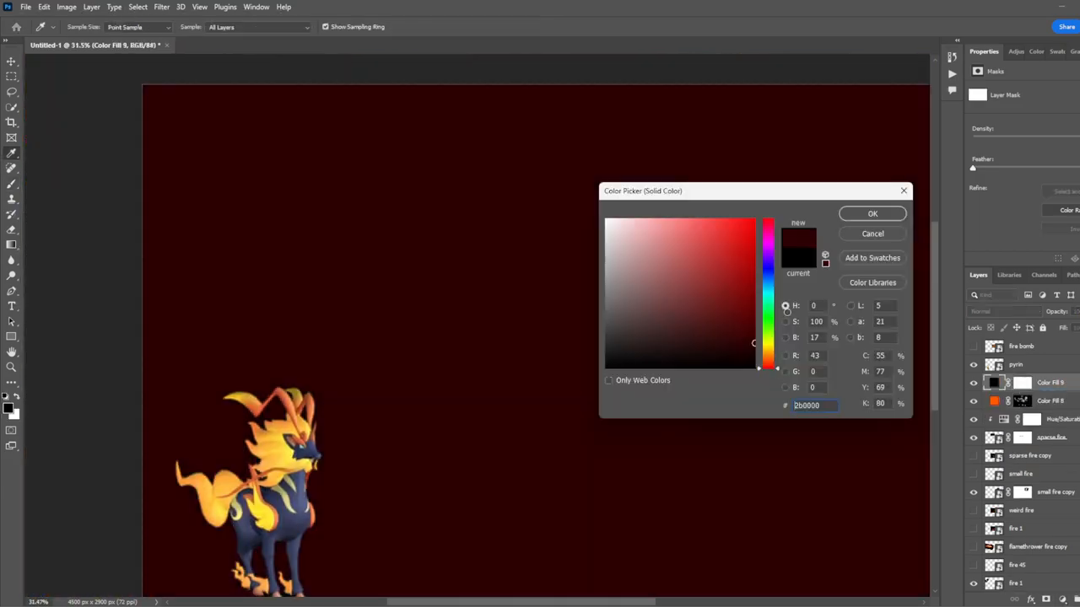
Confirm the very dark red as the background fill colour
left_click(873, 212)
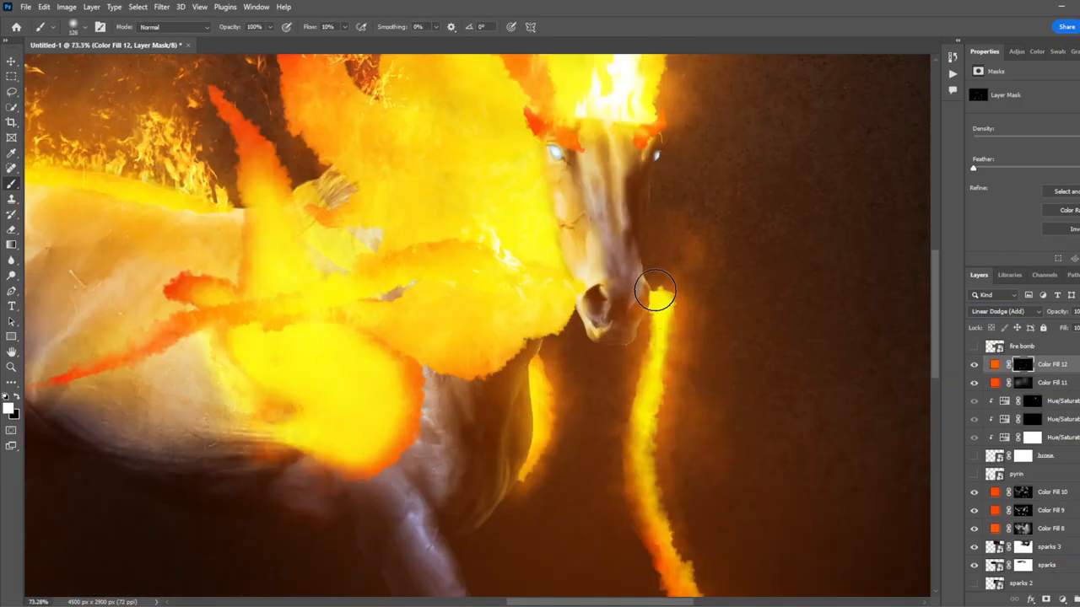
Apply the Camera Raw Filter and adjust its Effects and tone Curve
left_click(1002, 311)
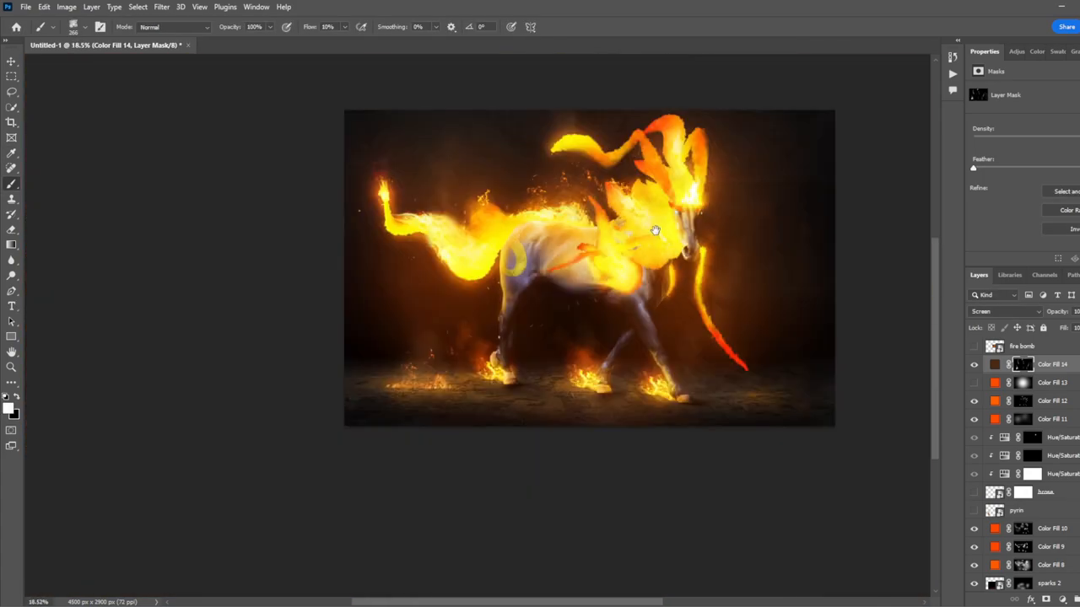
left_click(162, 7)
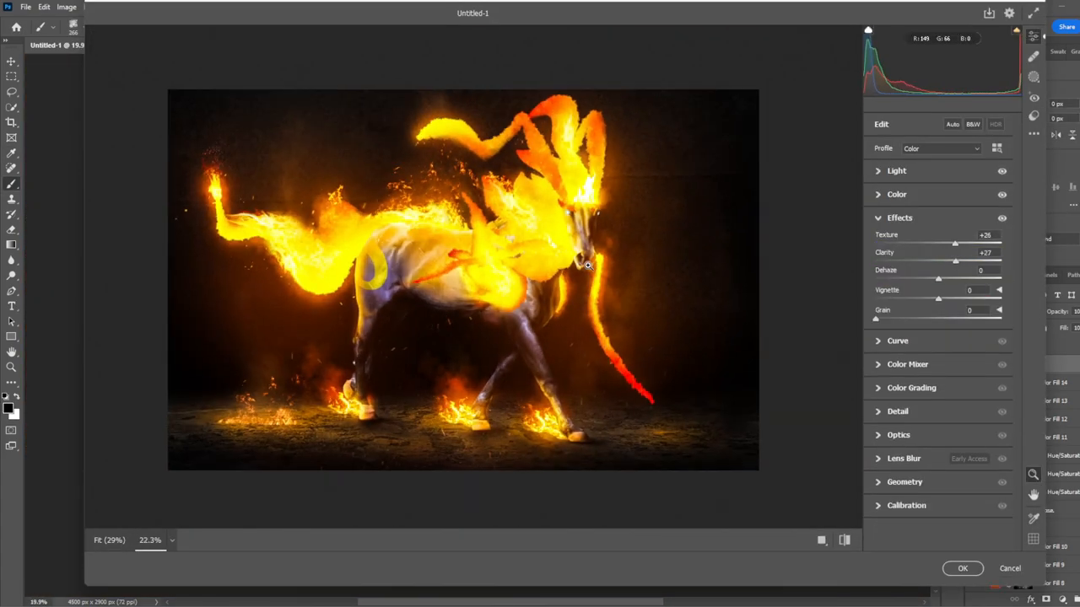
left_click(898, 341)
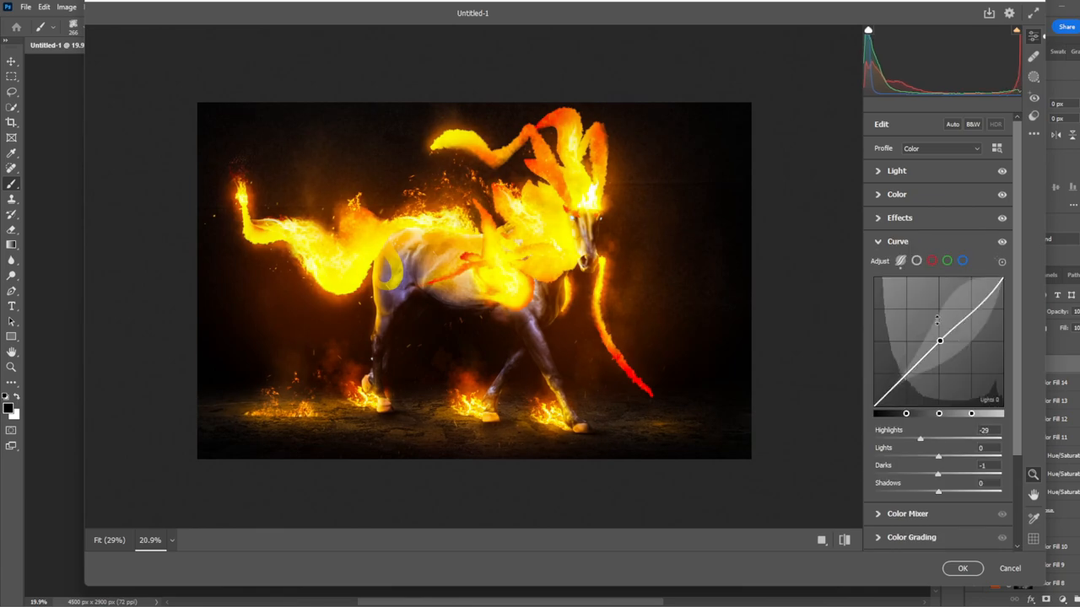